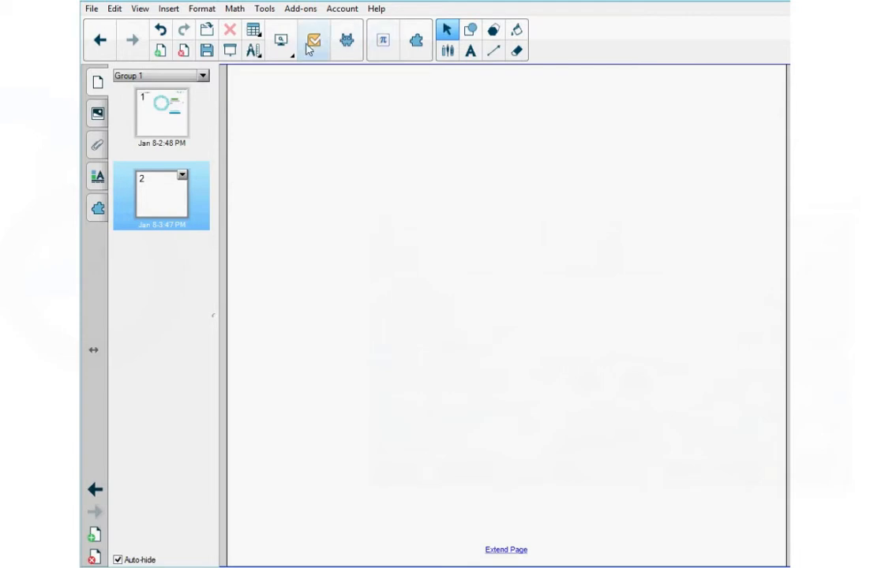
mouse_move(315, 42)
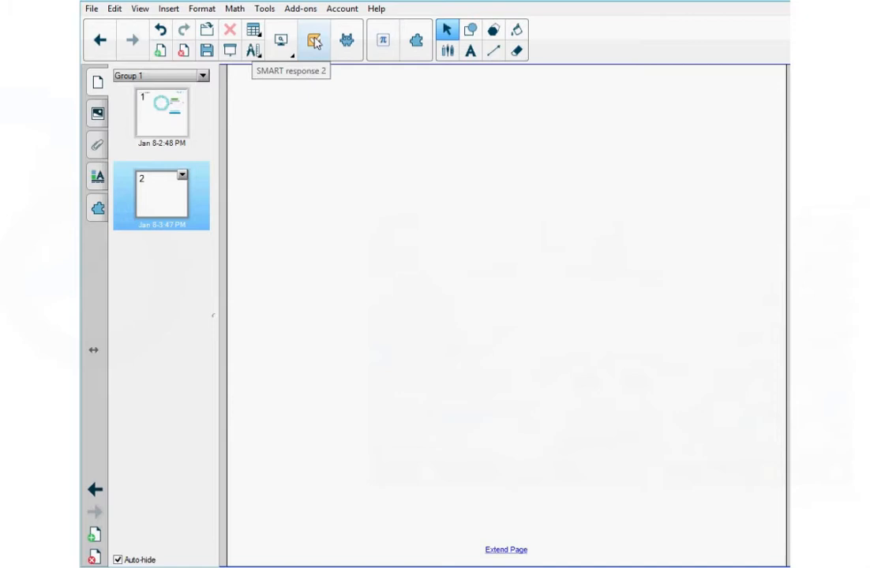
Step: Start a new SMART response 2 assessment from the toolbar to reach the Select Type list
left_click(313, 39)
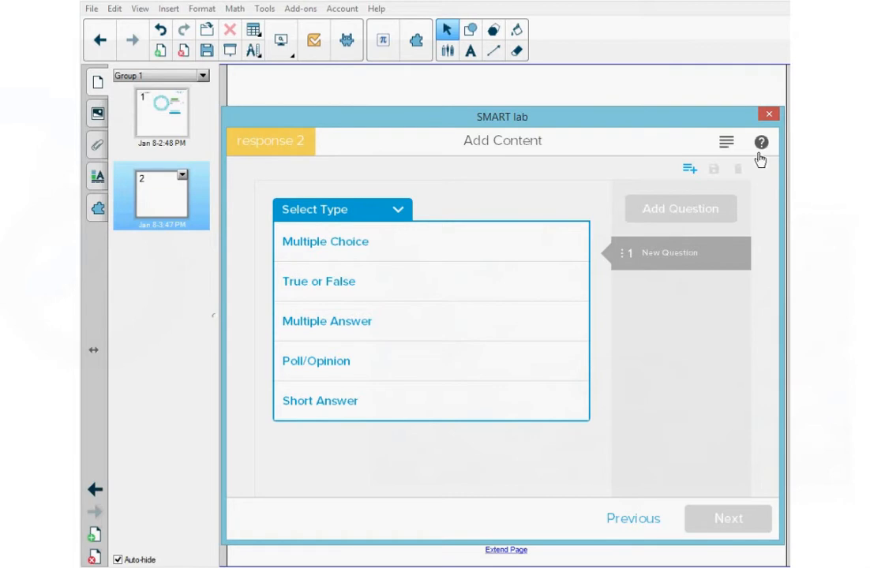
mouse_move(725, 142)
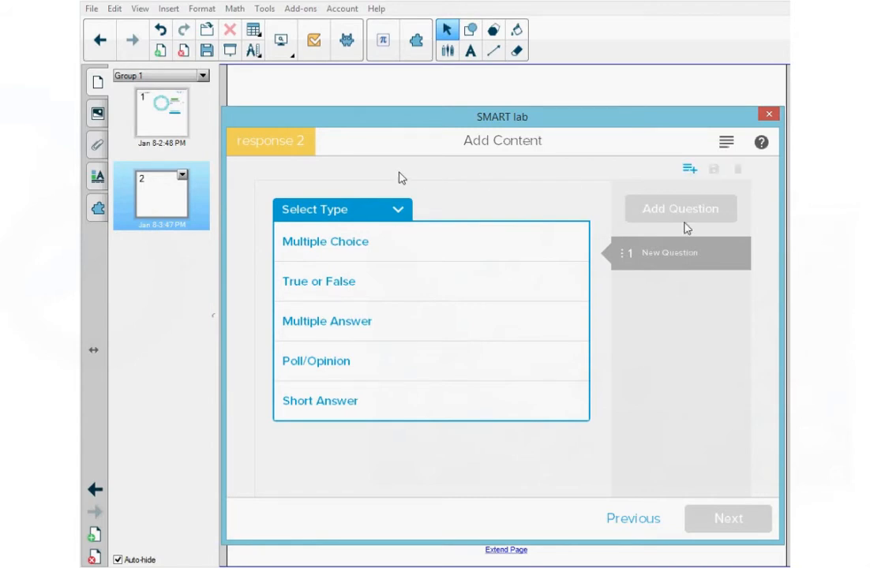
mouse_move(318, 281)
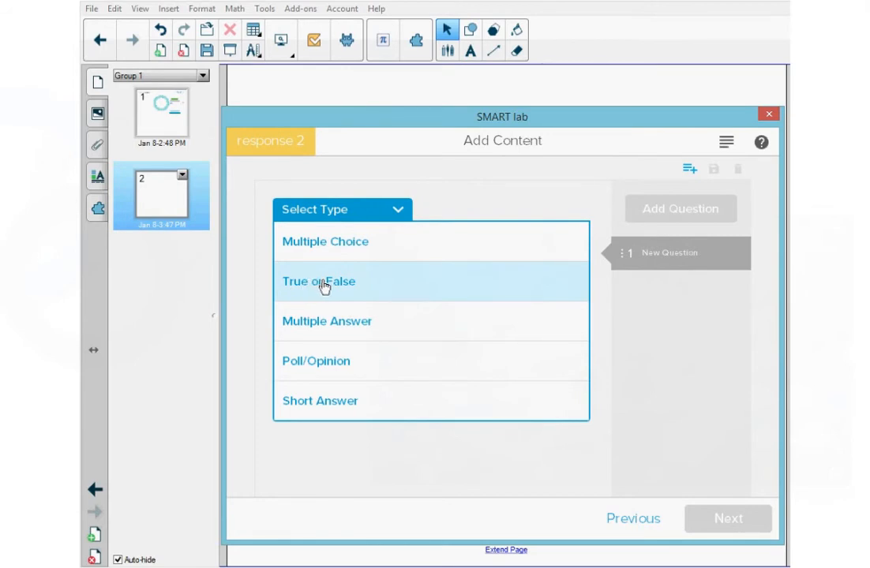
Step: Add True/False questions beginning with 'There are two solstices in a year.' answered True
left_click(319, 282)
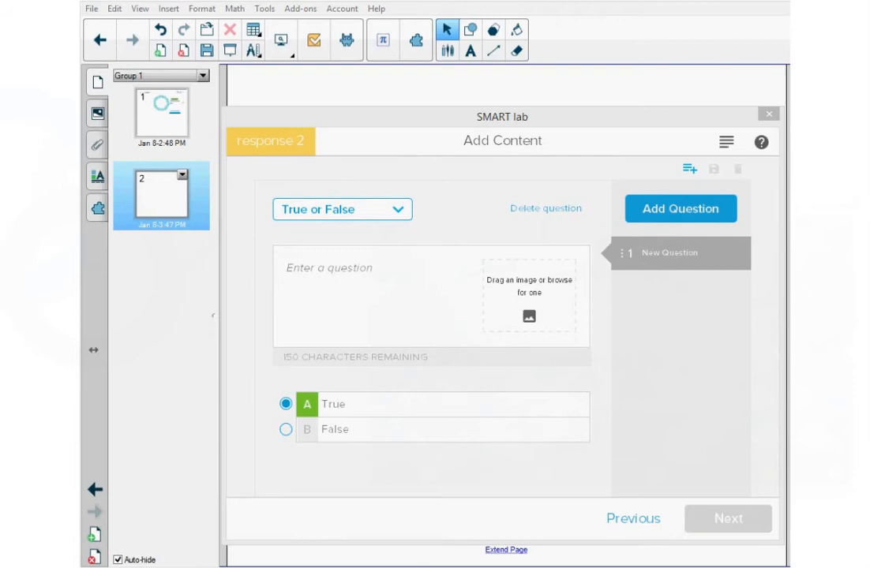
type("There are two solstices in a year.")
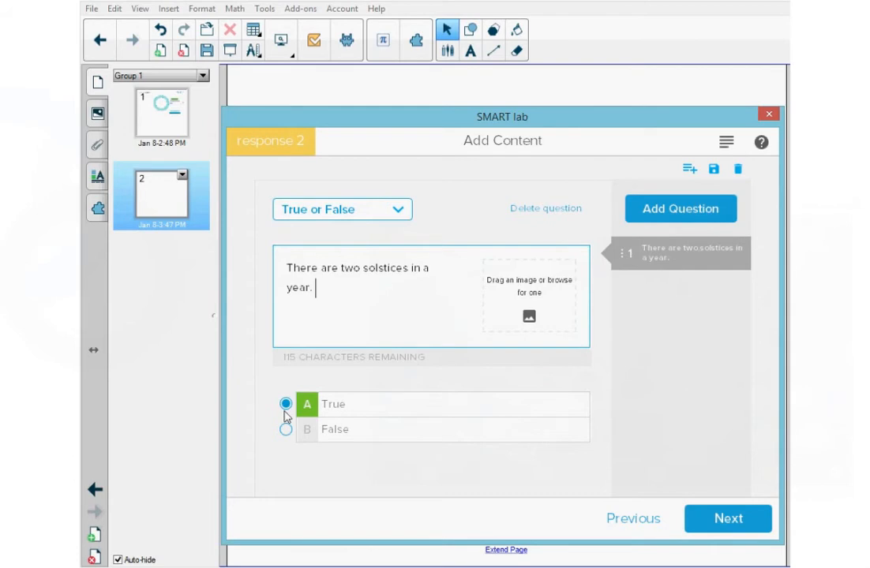
mouse_move(318, 409)
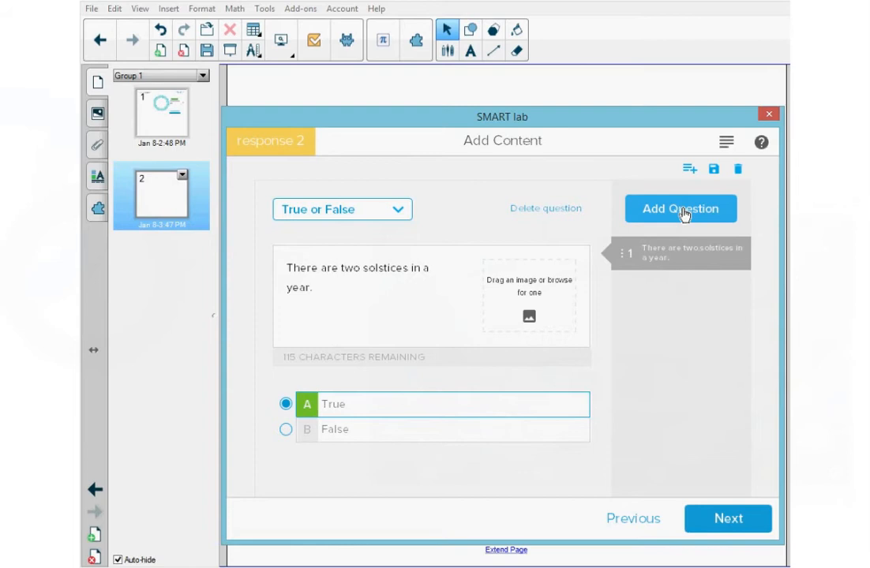
left_click(680, 209)
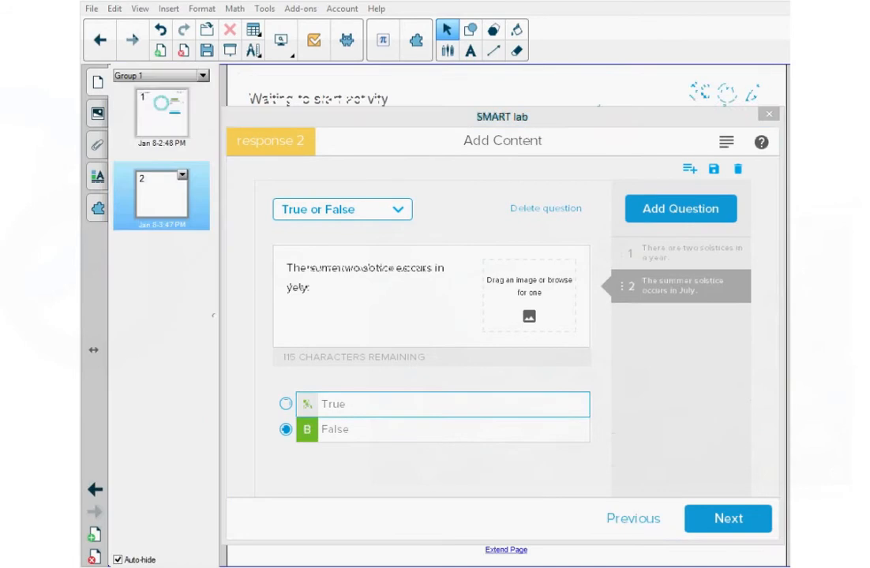
left_click(679, 253)
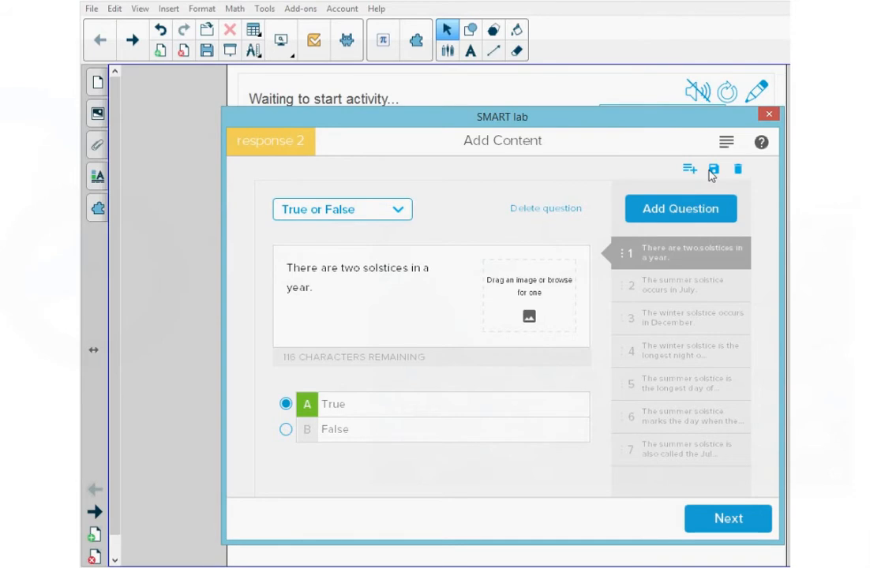
mouse_move(714, 167)
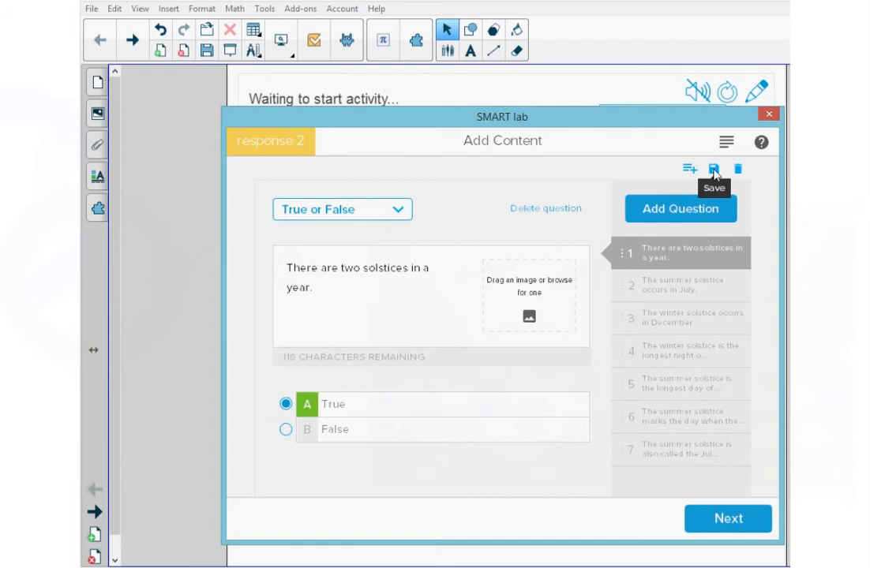
Step: Save the question set as 'SOLSTICE REVIEW' and dismiss the Saved! confirmation
left_click(715, 167)
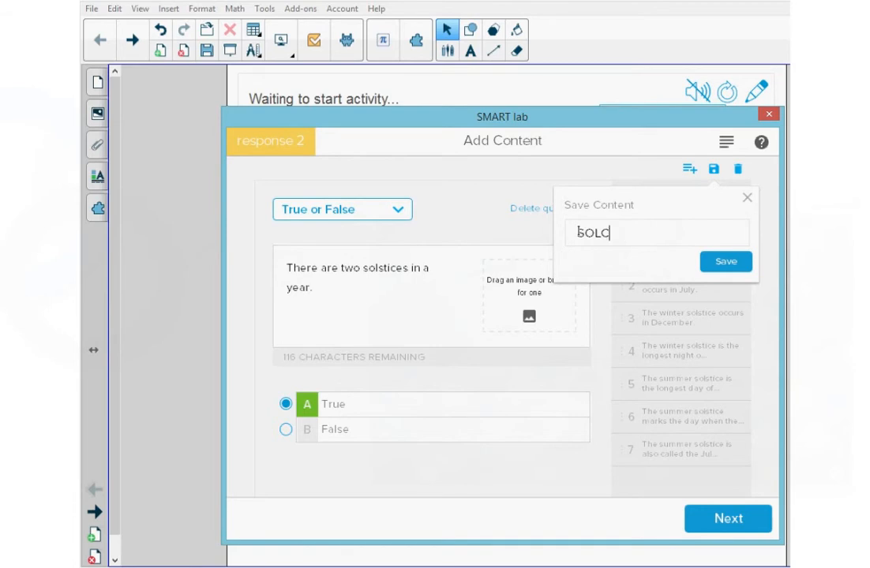
type("SOLSTICE R")
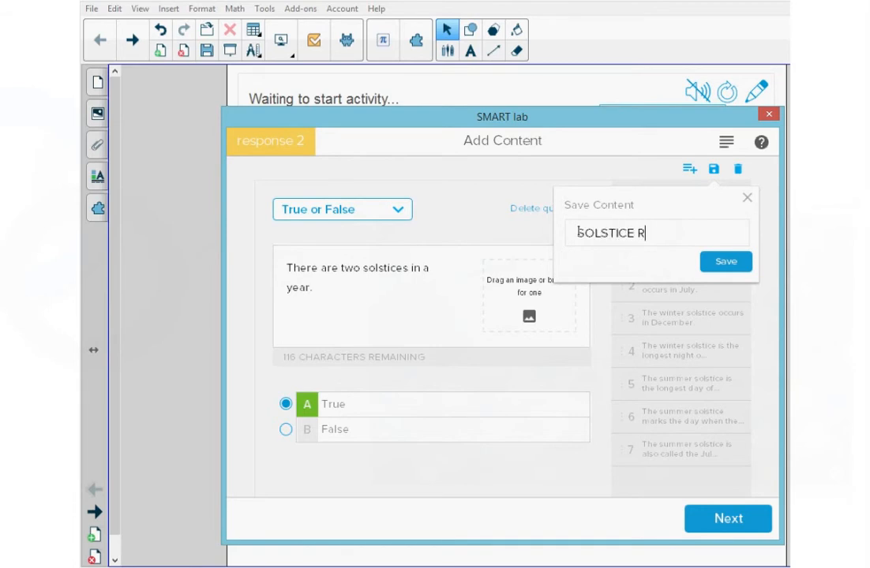
type("EVIEW")
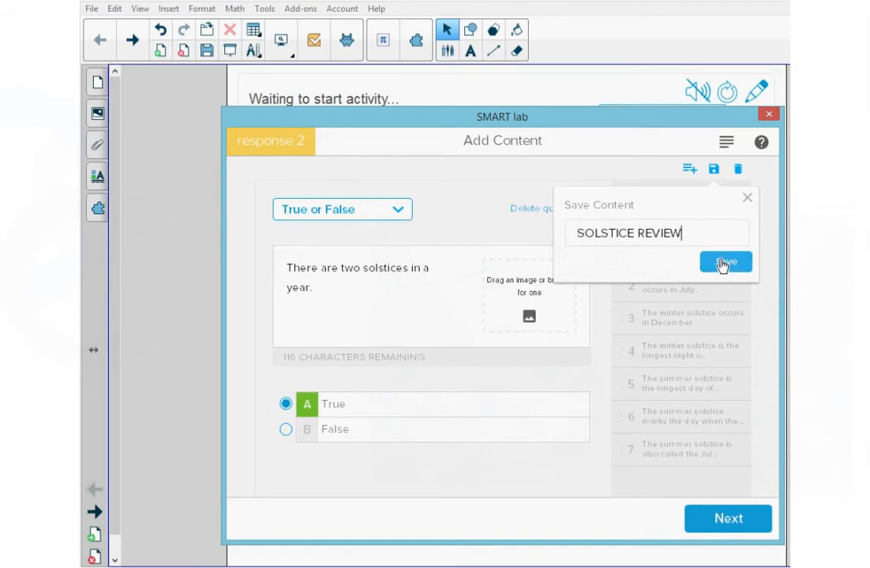
left_click(725, 262)
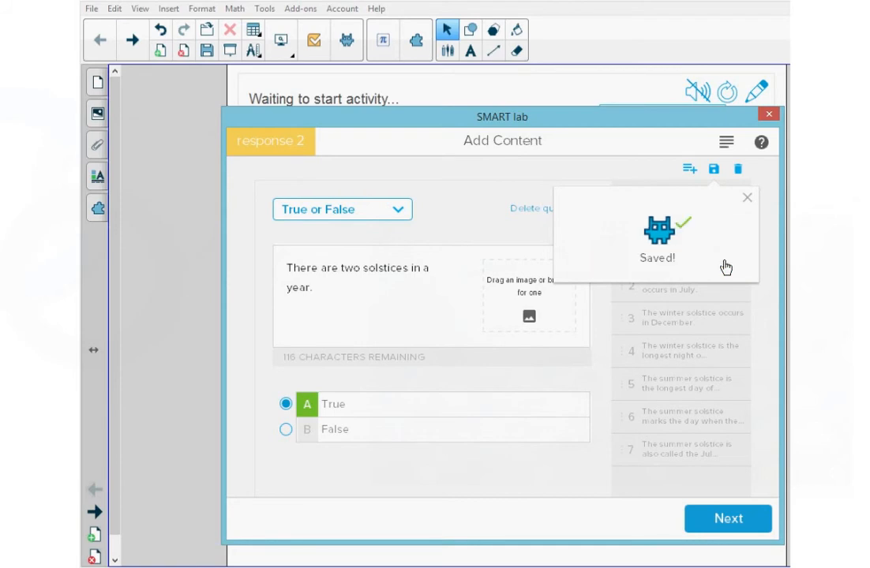
left_click(747, 198)
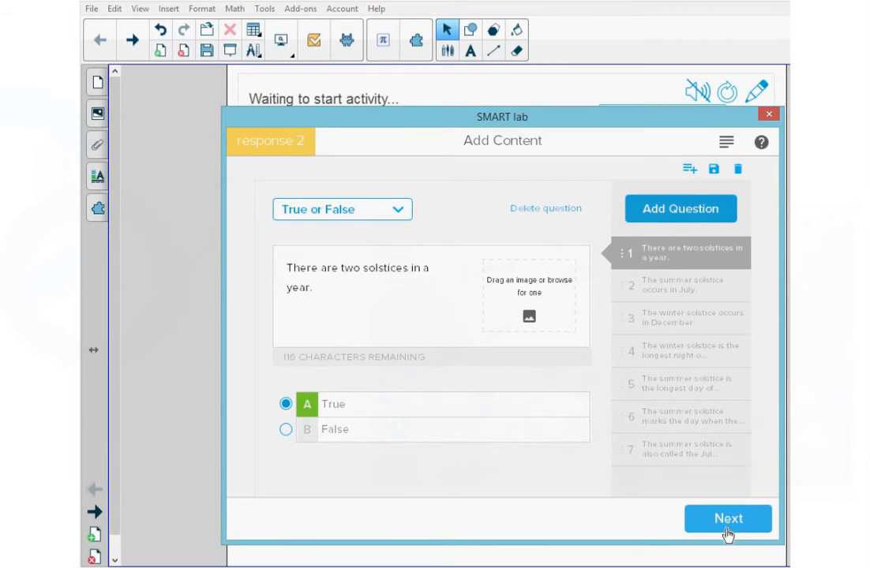
Step: Review the content page and finish the assessment, placing SOLSTICE REVIEW on the page with its join code
left_click(726, 518)
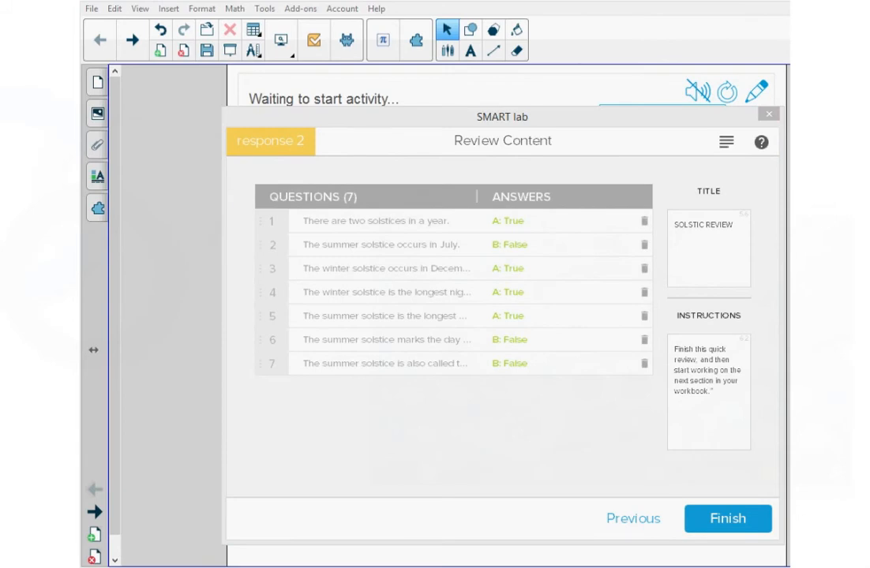
left_click(708, 227)
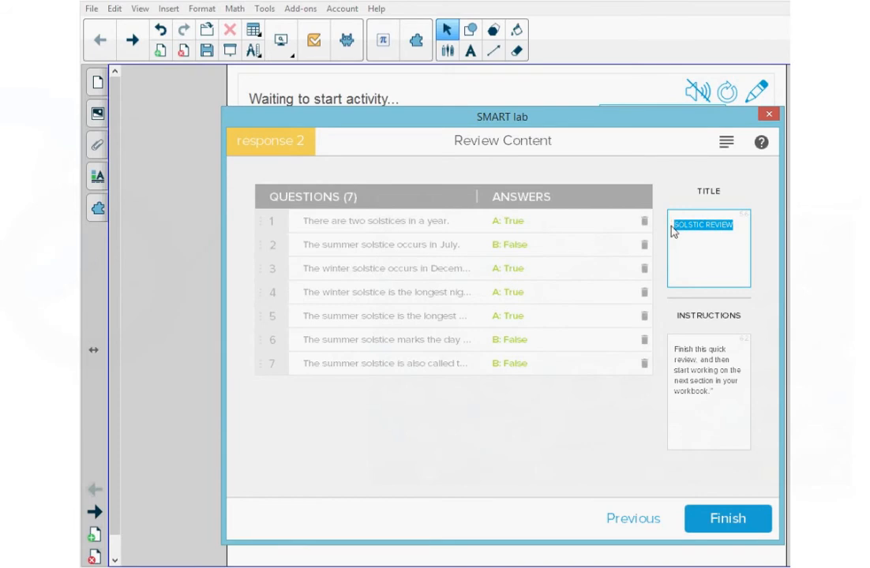
mouse_move(726, 339)
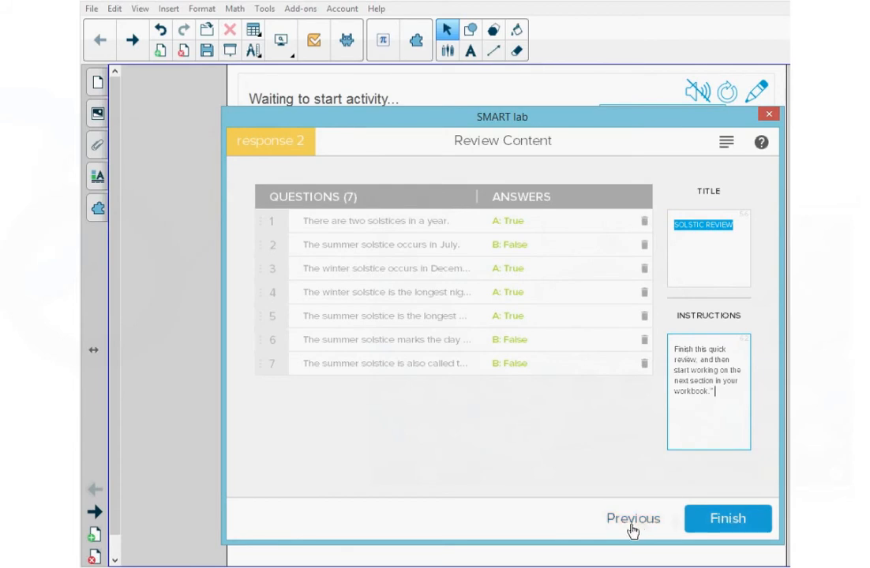
mouse_move(728, 518)
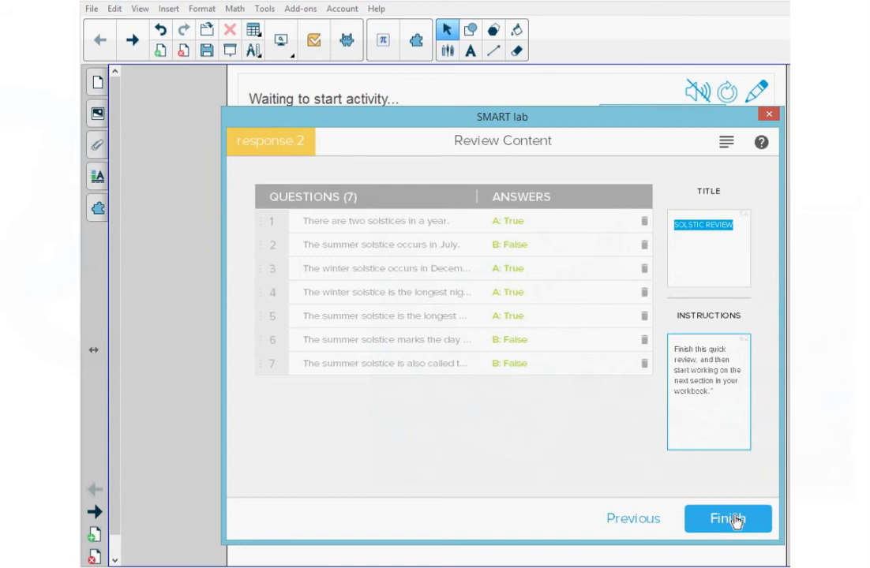
left_click(726, 518)
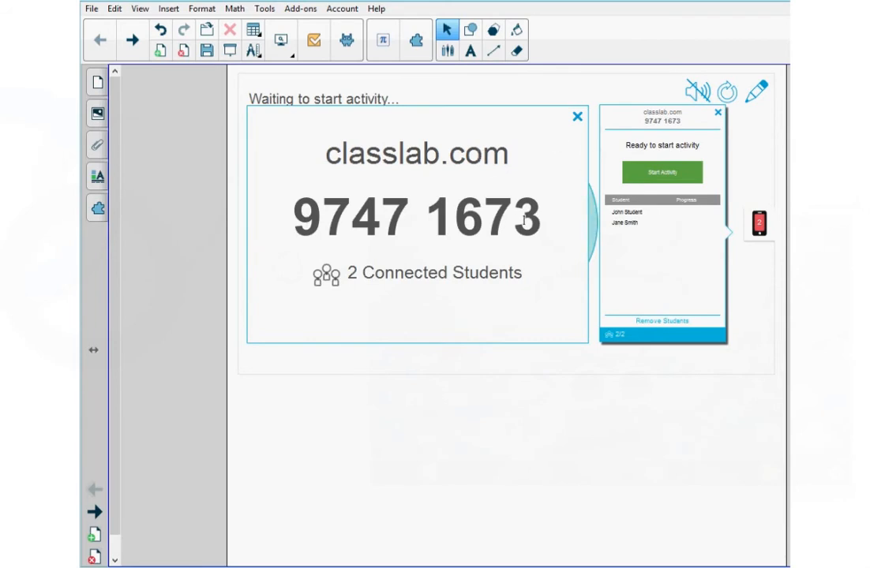
mouse_move(565, 229)
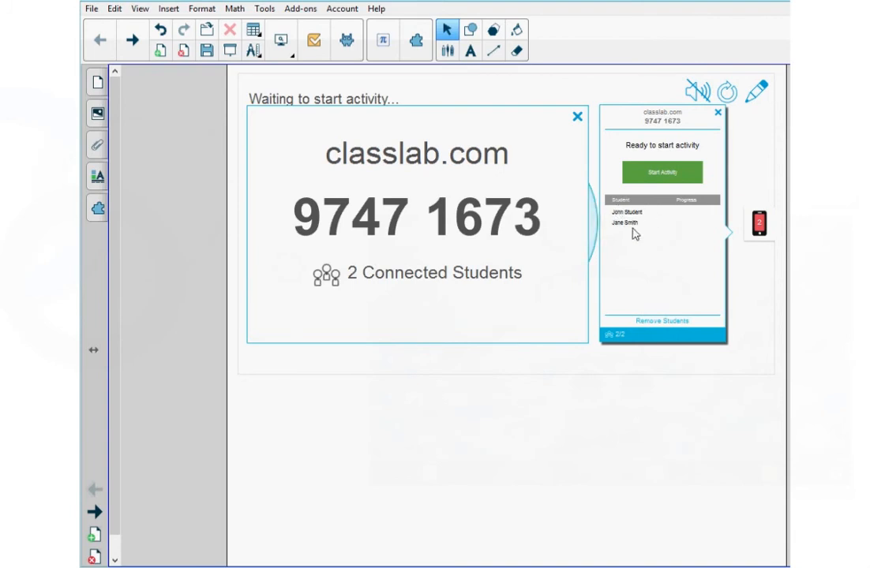
mouse_move(613, 233)
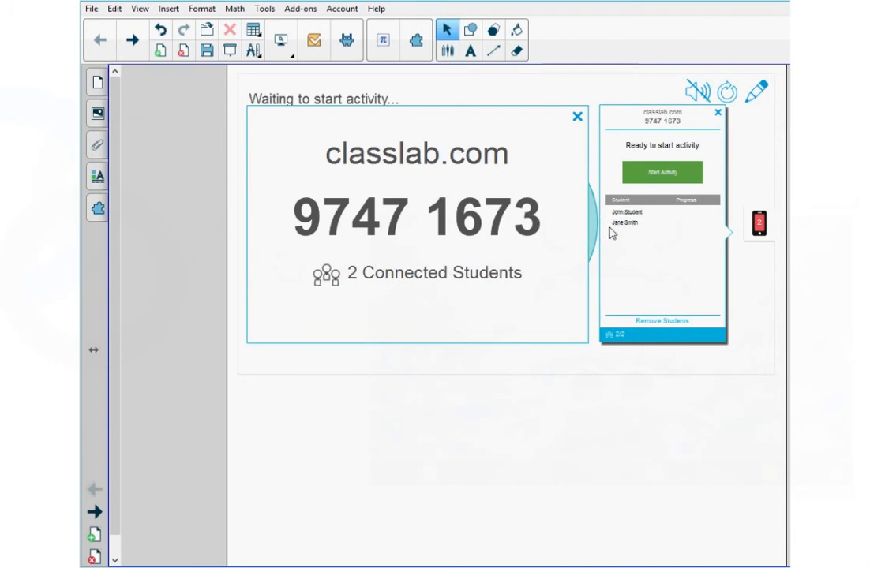
mouse_move(644, 228)
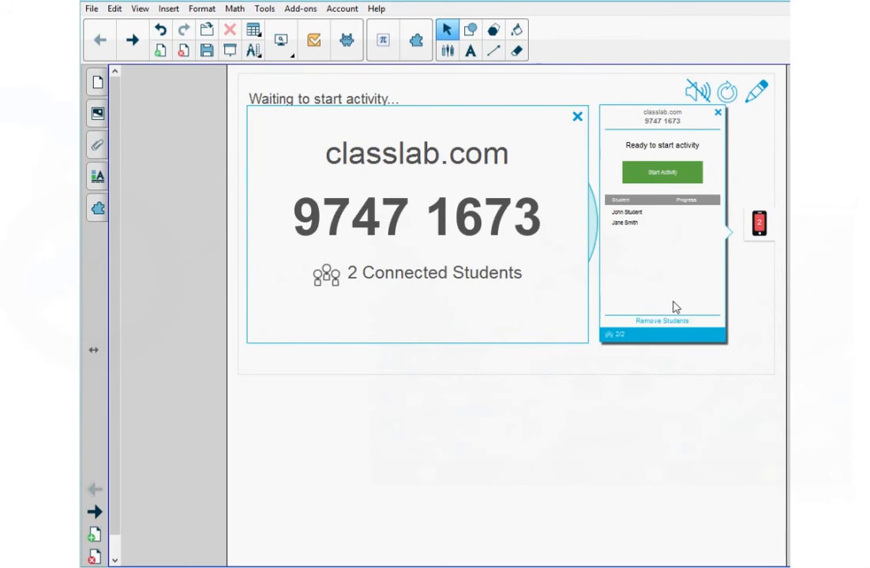
Step: Start the activity so the two connected students begin answering the seven questions
left_click(664, 172)
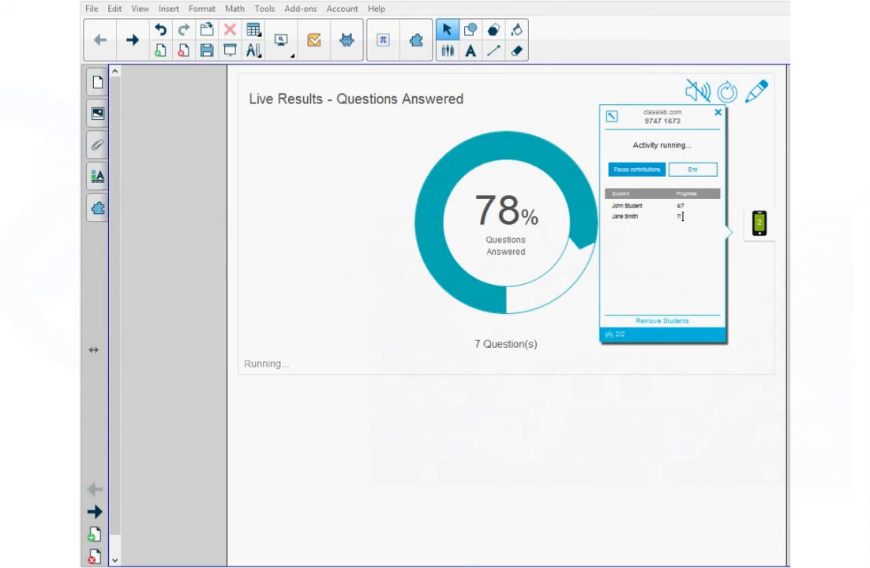
mouse_move(681, 213)
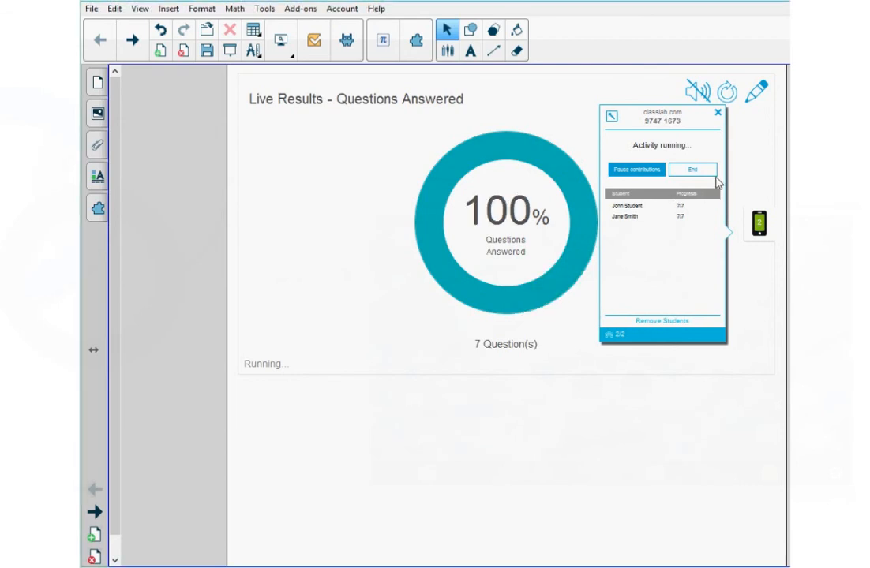
mouse_move(660, 229)
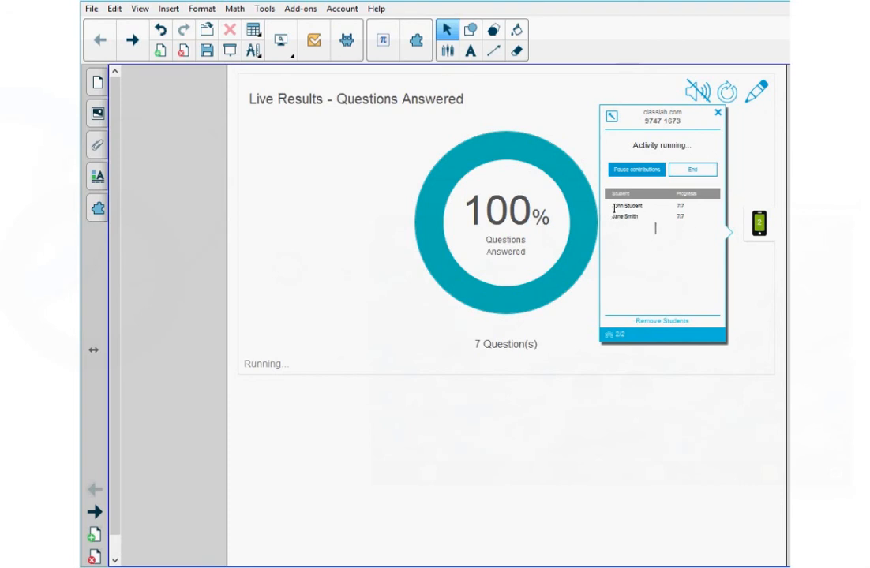
mouse_move(695, 218)
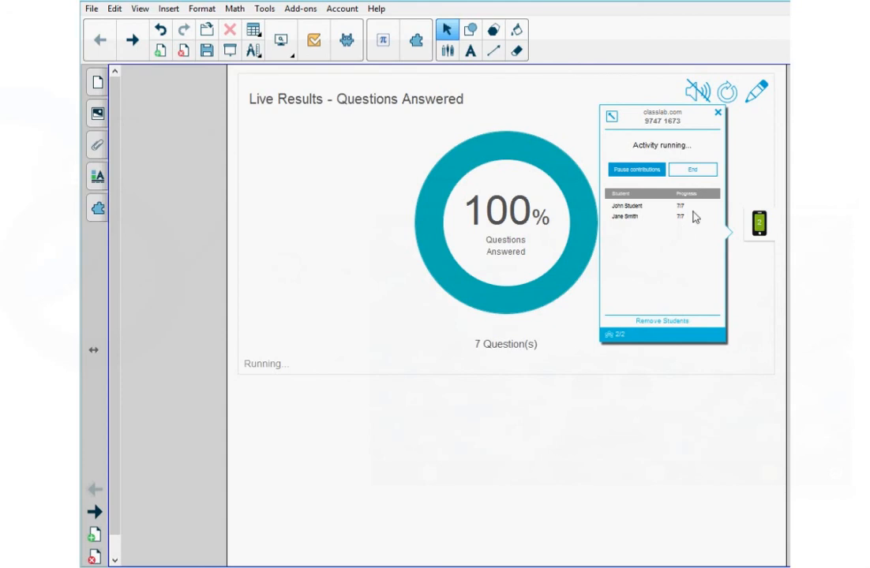
mouse_move(683, 227)
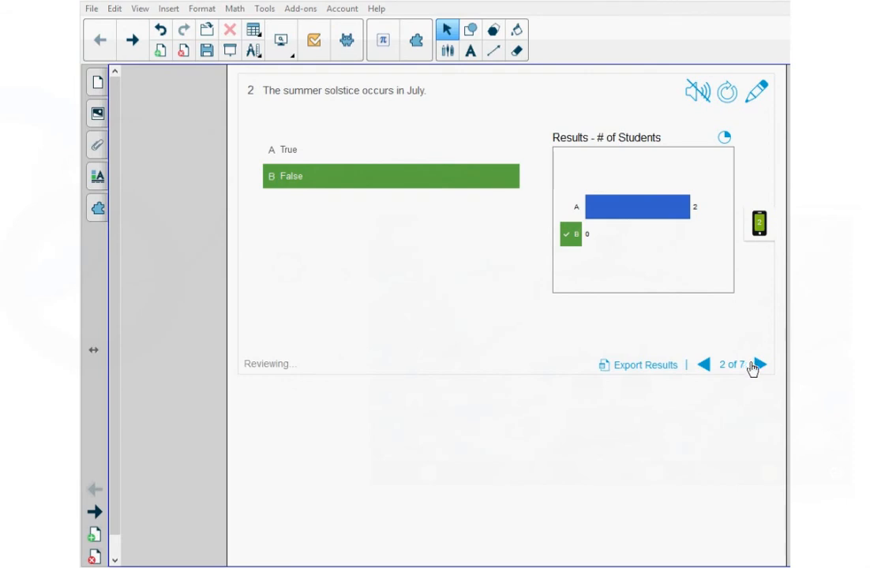
Step: Advance the per-question results toward question 7 of 7
left_click(757, 365)
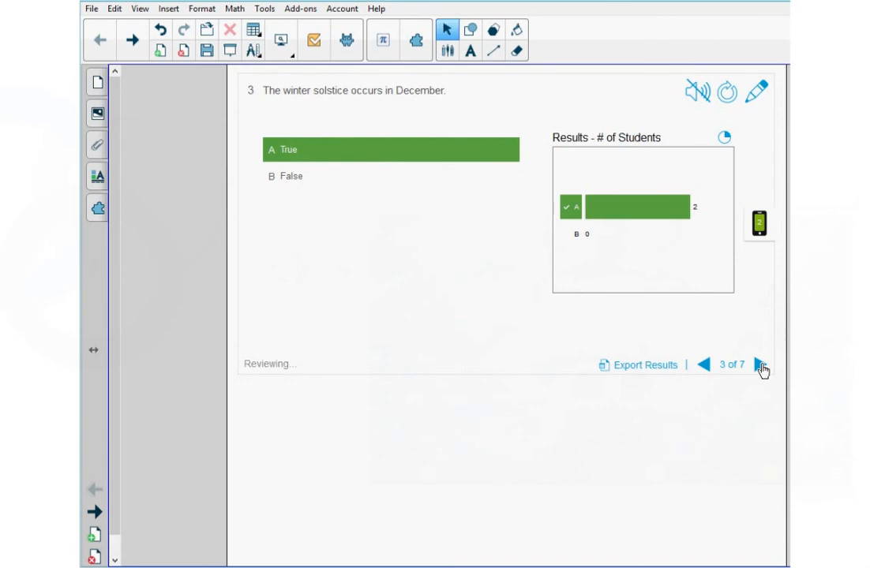
left_click(761, 367)
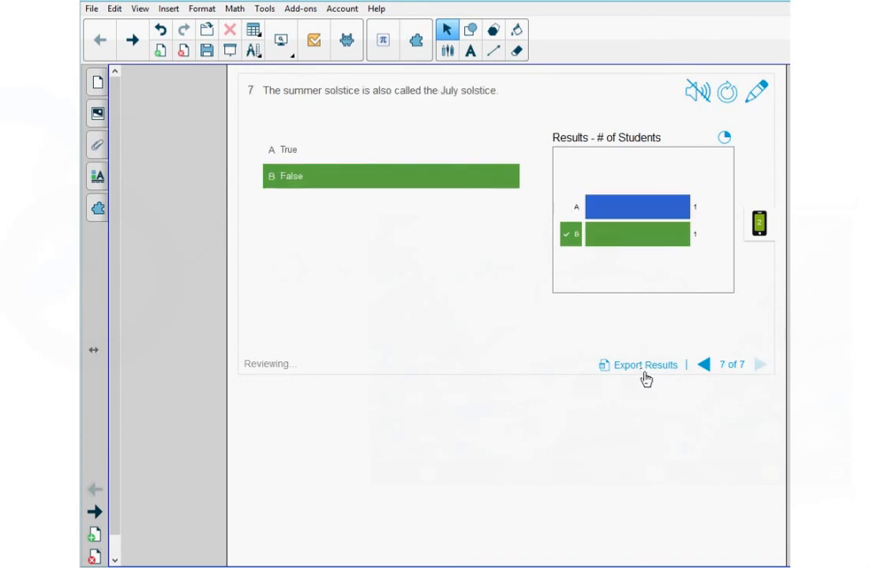
mouse_move(648, 376)
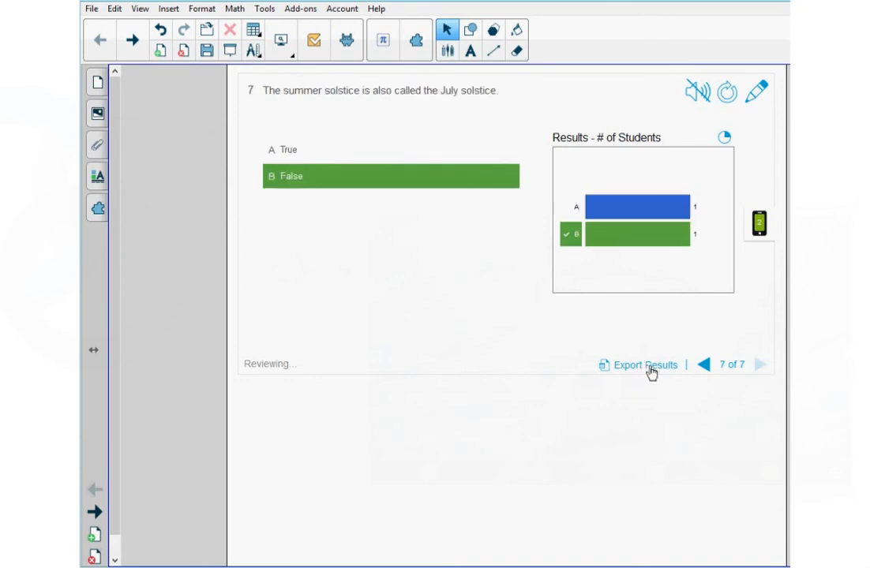
Step: Export the results as the suggested SOLSTICE REVIEW .xlsx file on the Desktop
left_click(638, 364)
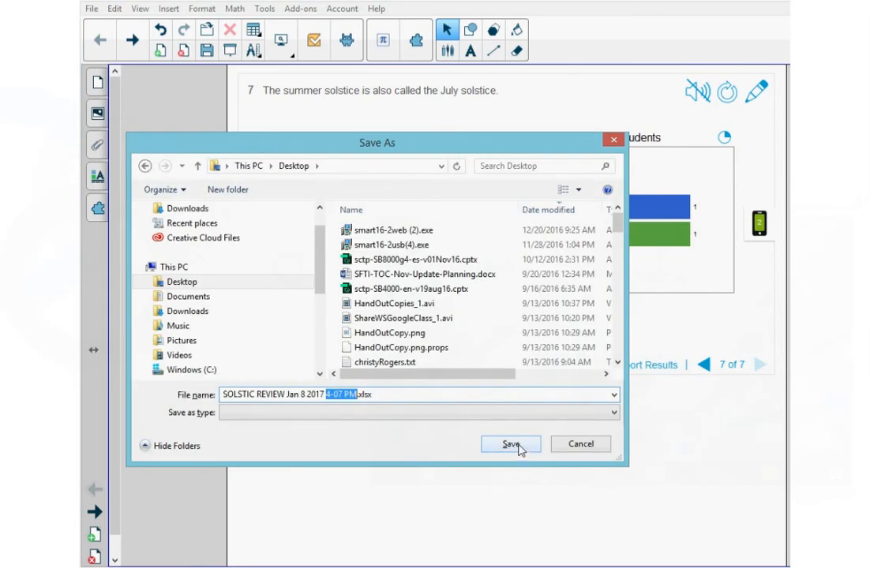
left_click(510, 444)
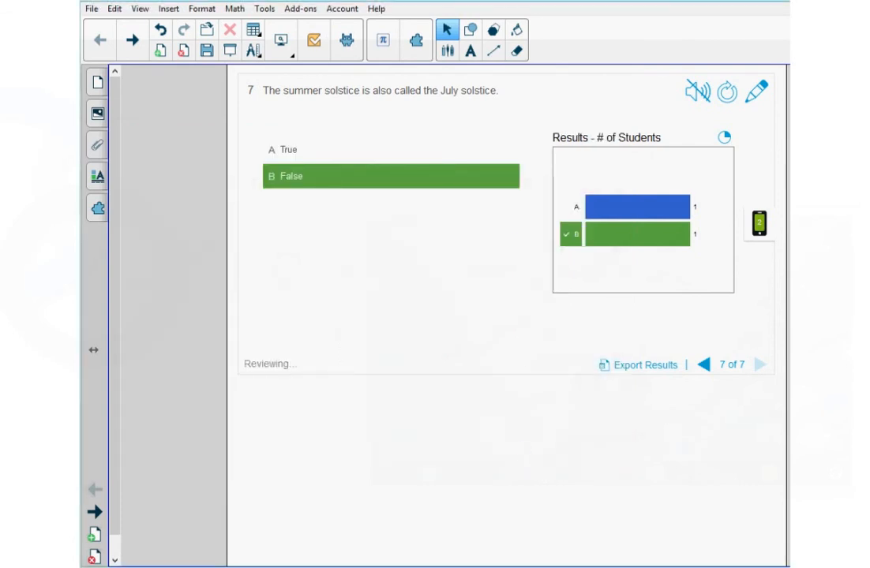